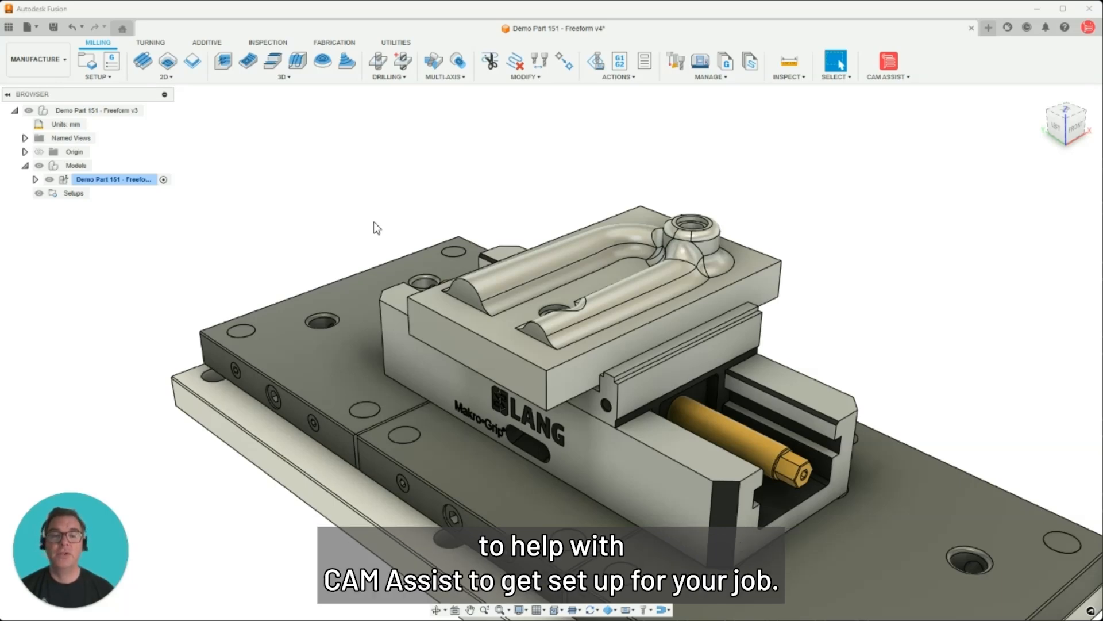
pyautogui.moveTo(115, 204)
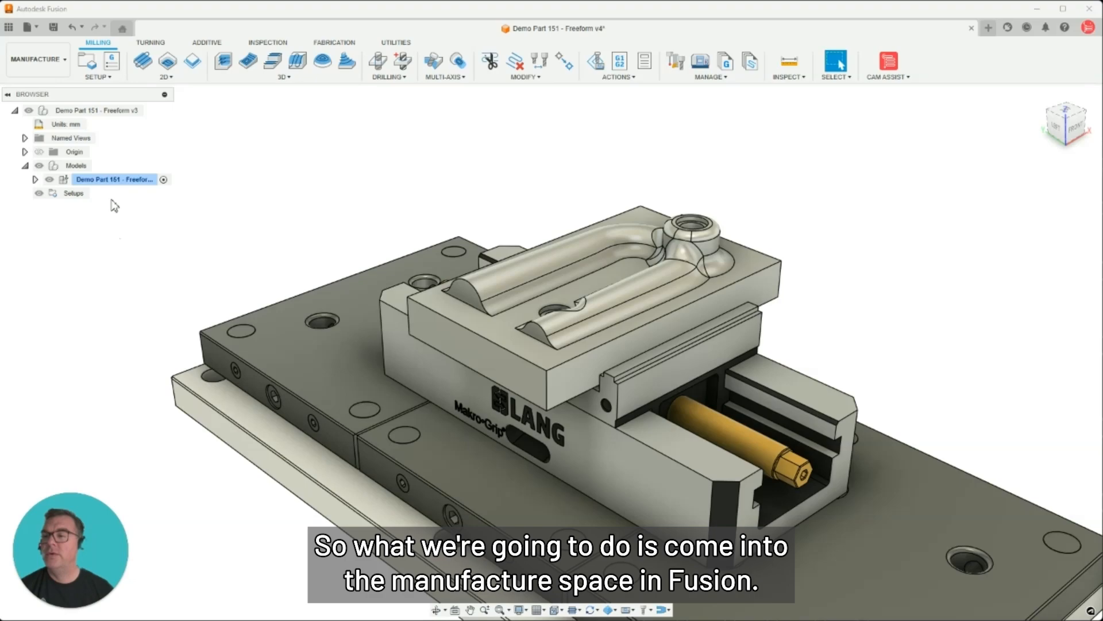
pyautogui.moveTo(58, 193)
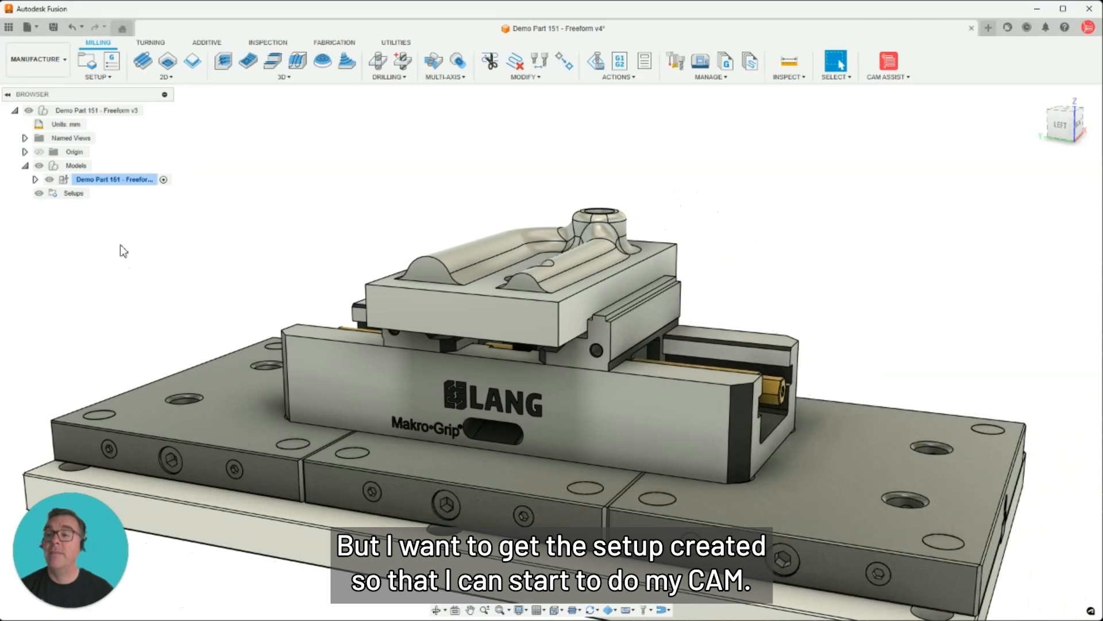
# - Create a new setup with a 10 mm stock side offset, giving a 220 × 140 mm block
pyautogui.rightClick(73, 193)
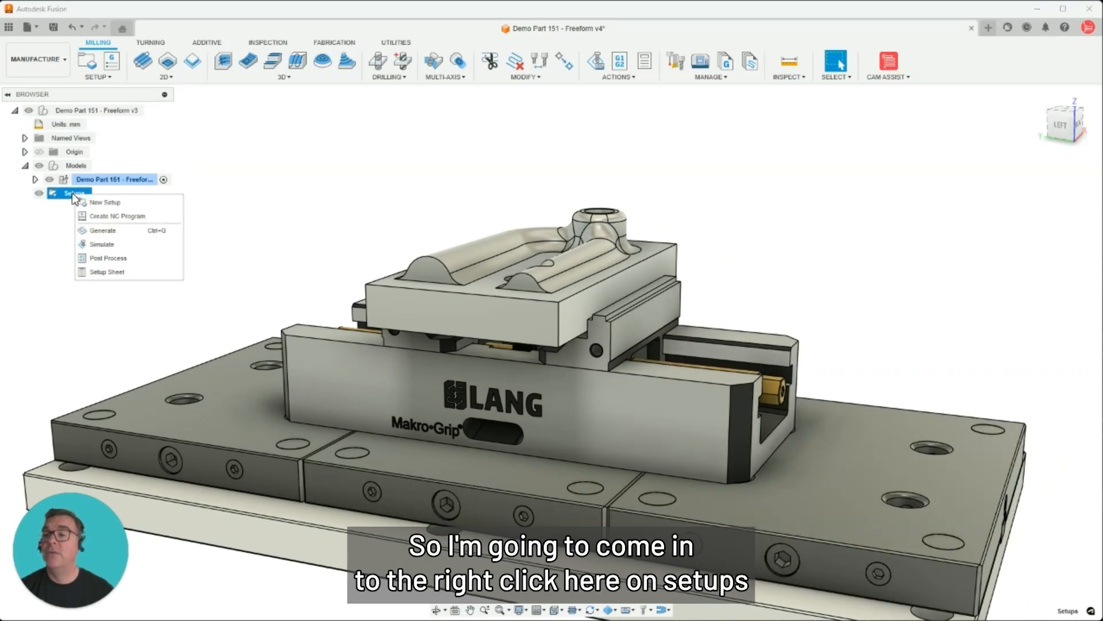
pyautogui.moveTo(103, 89)
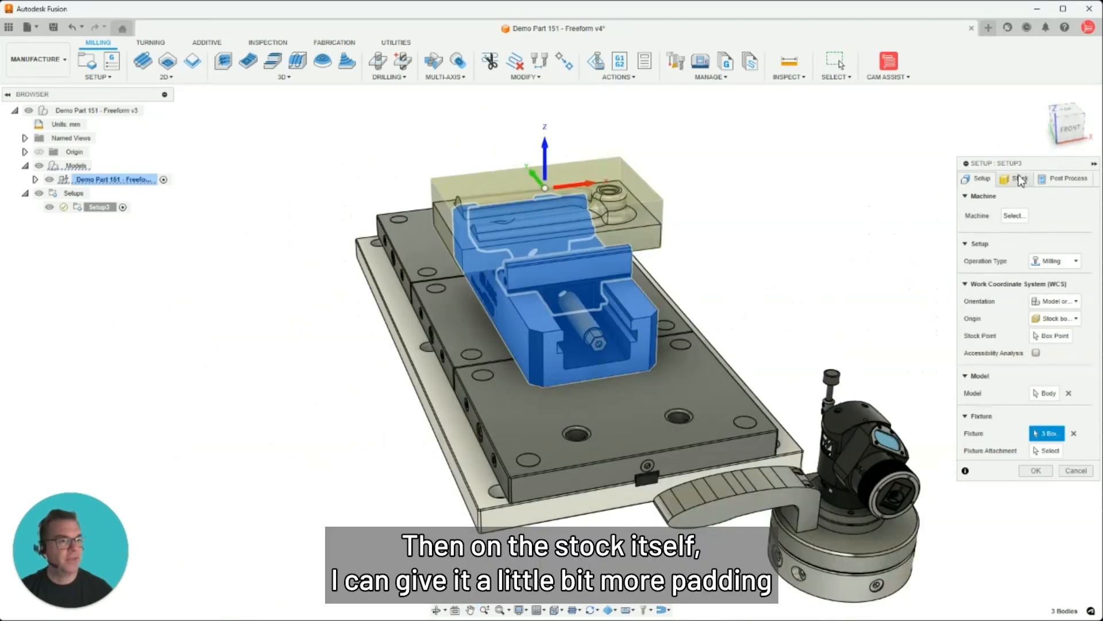
pyautogui.click(1019, 178)
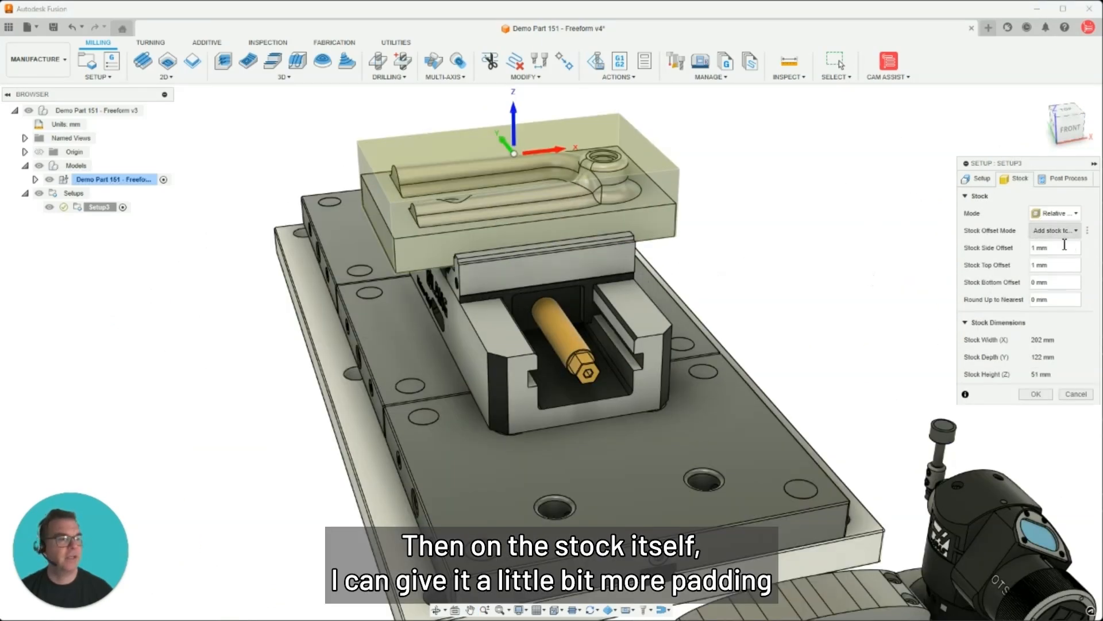
pyautogui.tripleClick(1053, 247)
pyautogui.write('10')
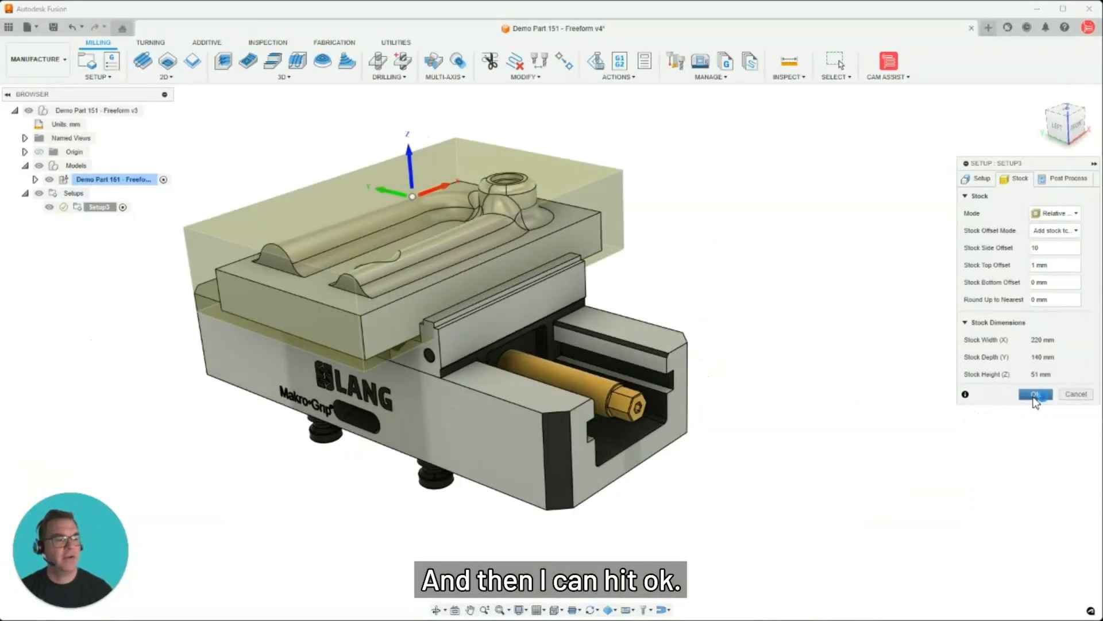
pyautogui.click(1035, 393)
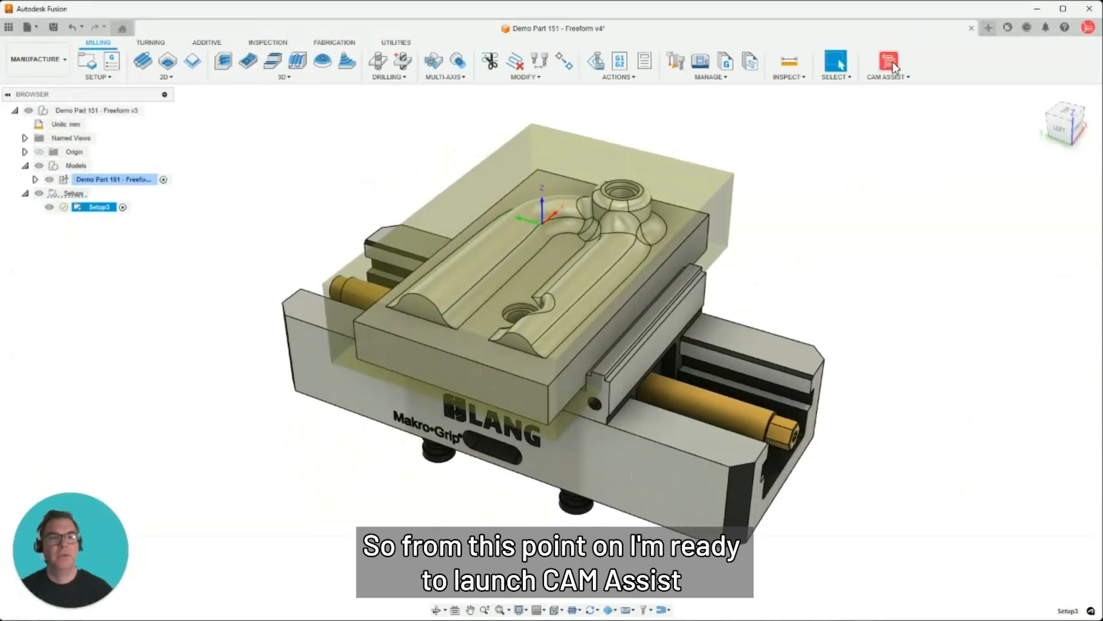
pyautogui.moveTo(756, 183)
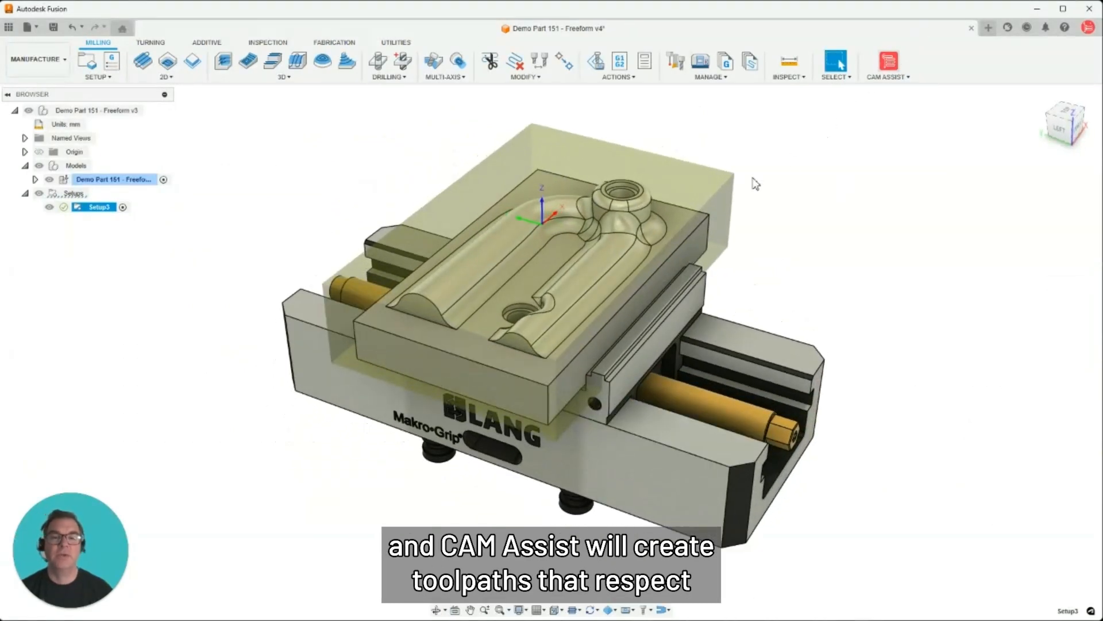
# - Run CAM Assist on Setup3 with the metric tool library, Aluminum stock and 3 Axis machining
pyautogui.click(888, 62)
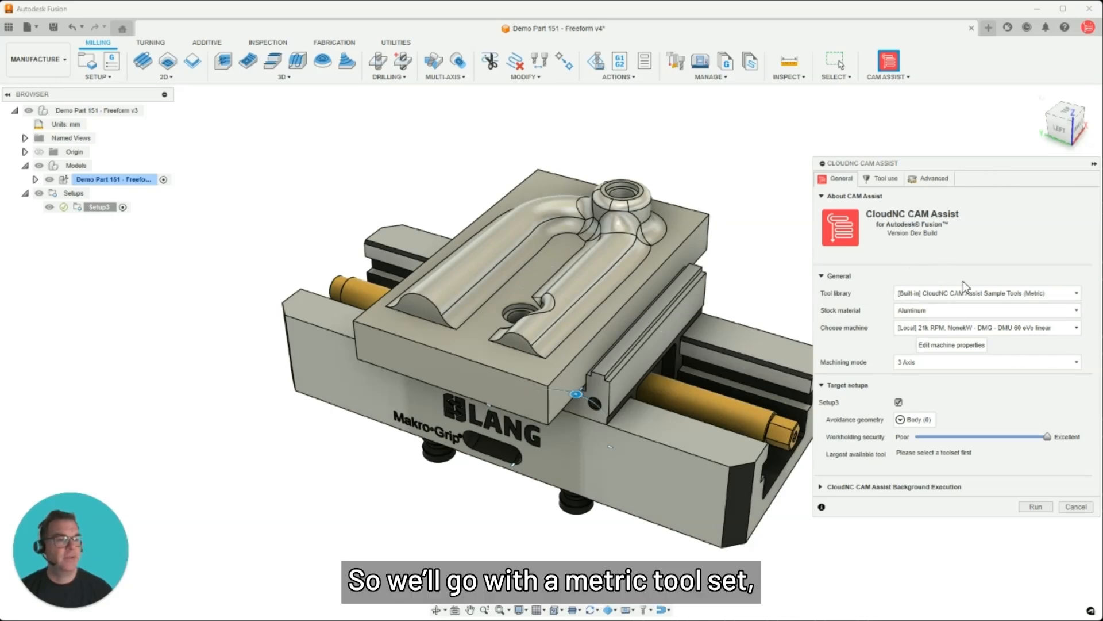
pyautogui.moveTo(985, 293)
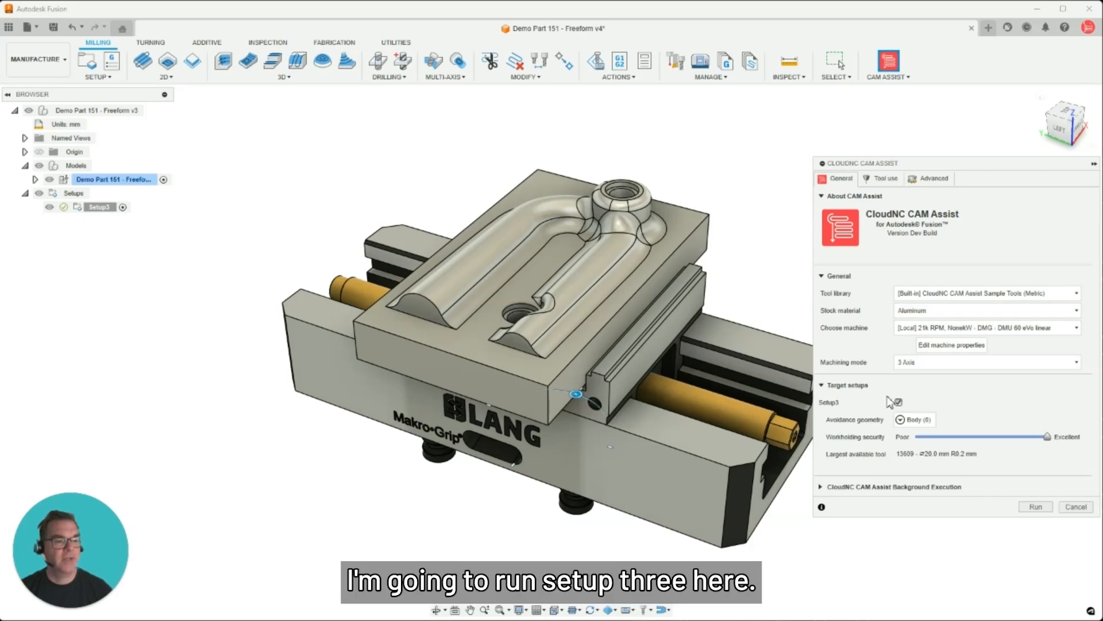
pyautogui.moveTo(899, 448)
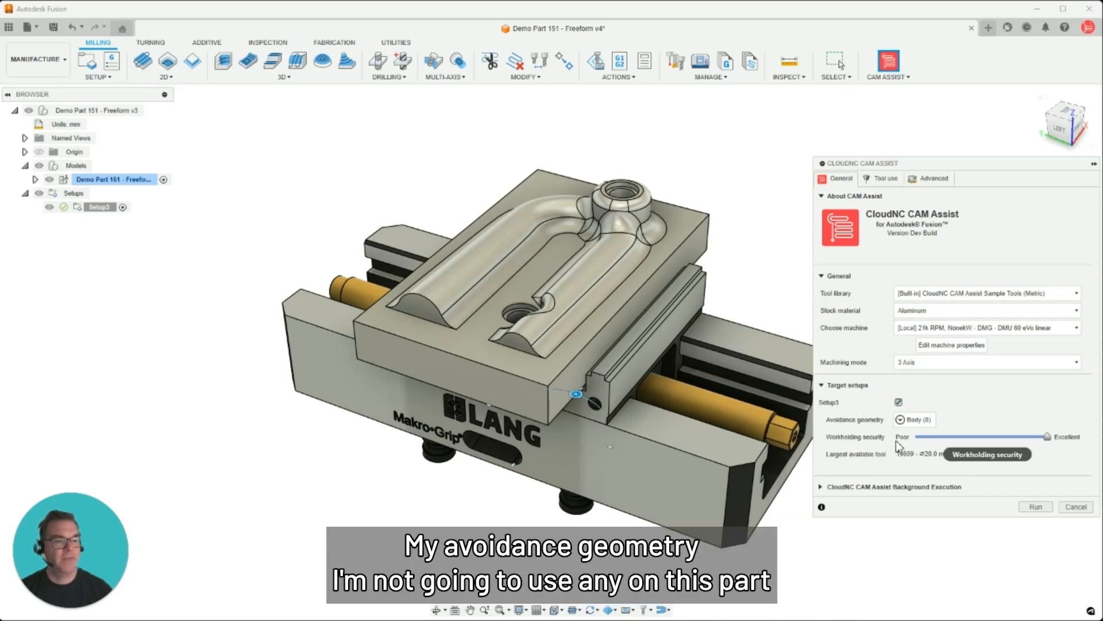
pyautogui.moveTo(948, 422)
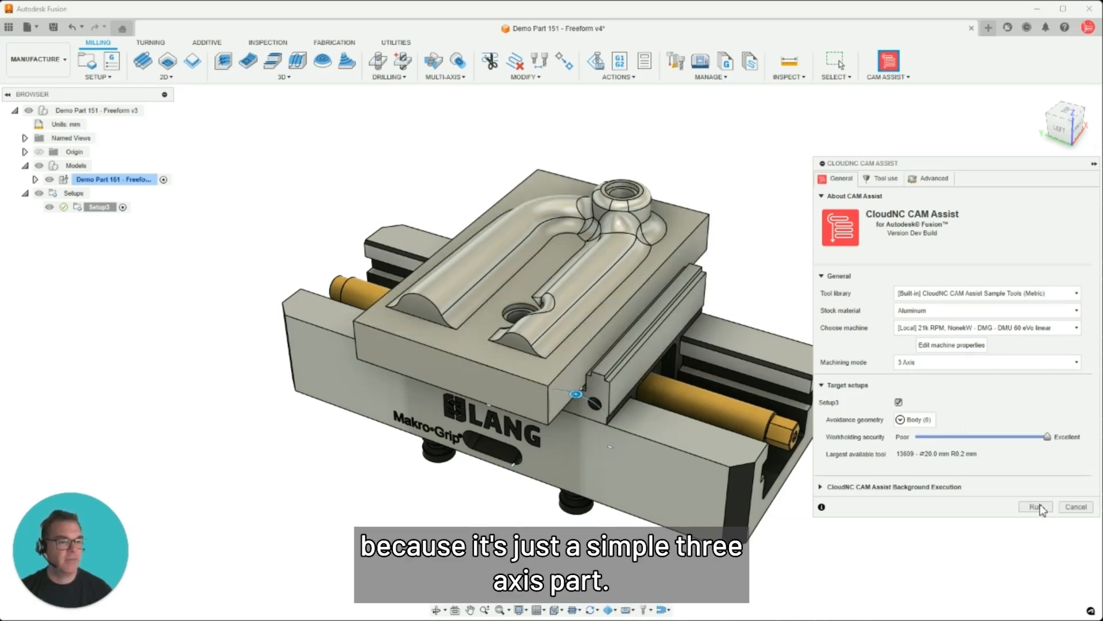
pyautogui.click(885, 178)
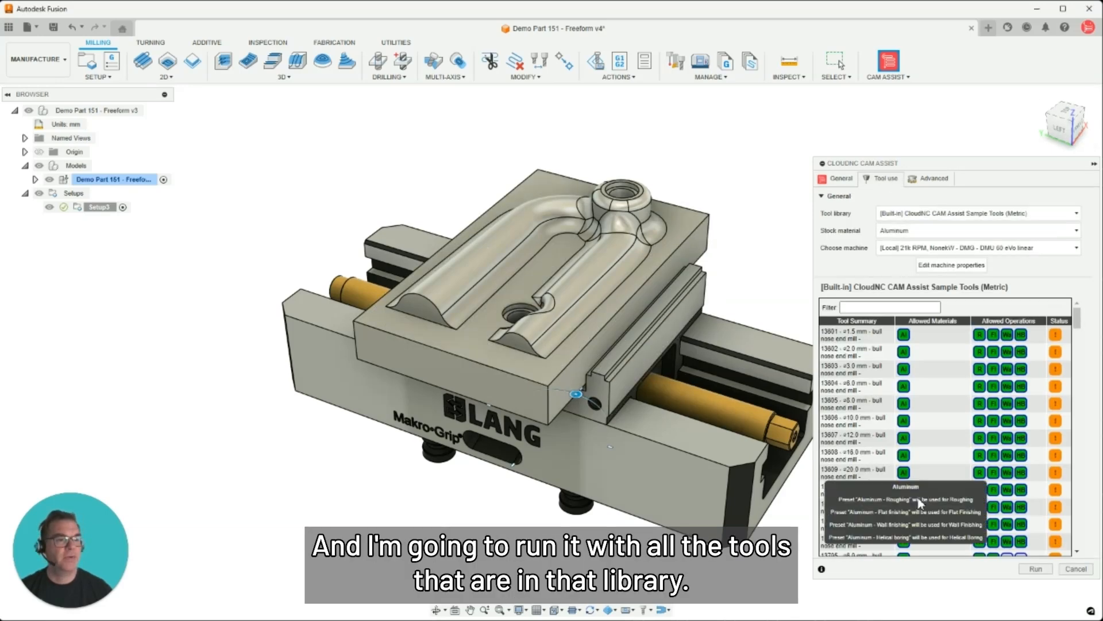
pyautogui.click(933, 178)
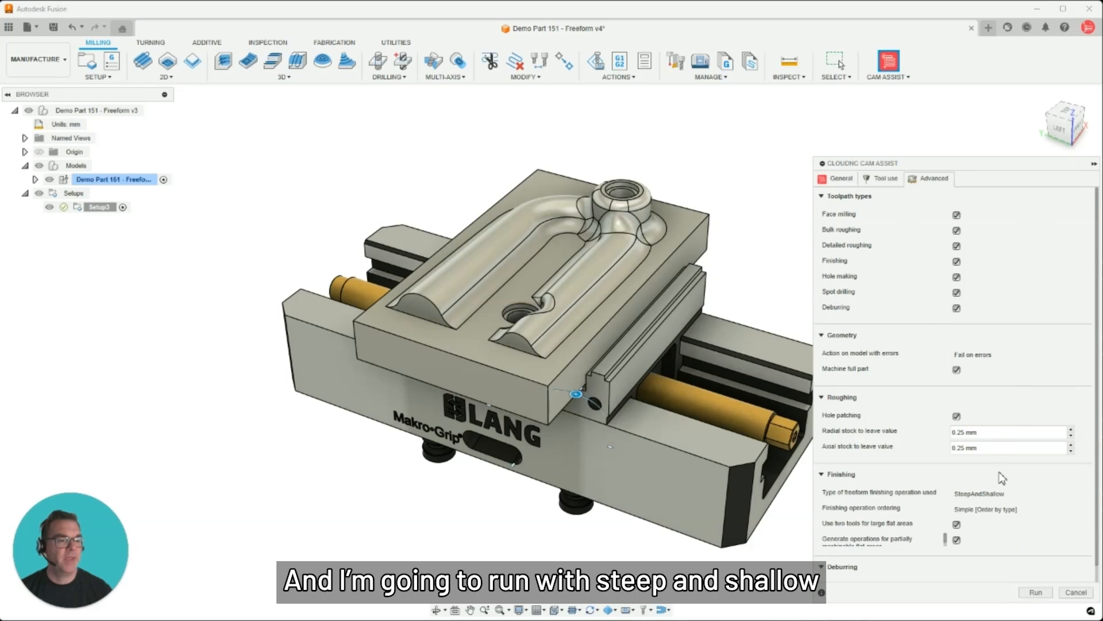
pyautogui.moveTo(935, 494)
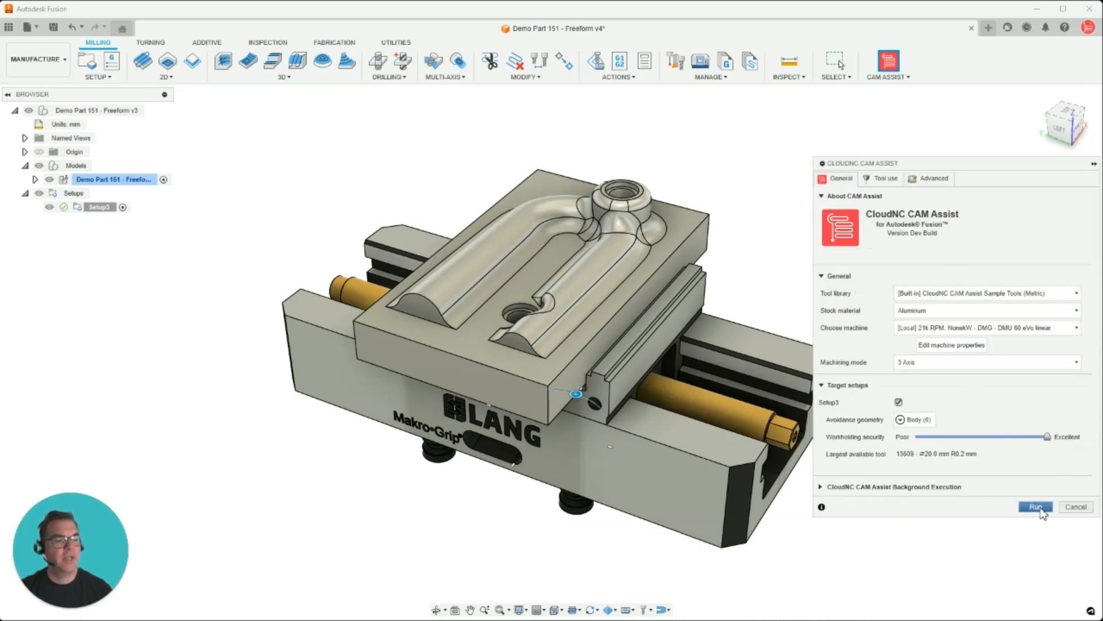
pyautogui.click(1035, 505)
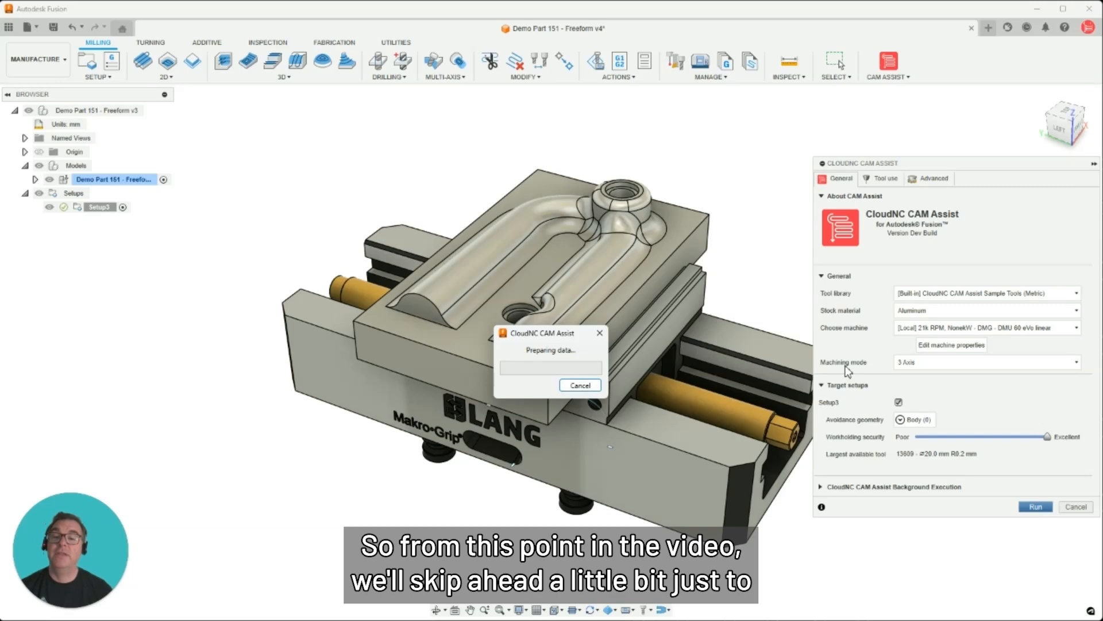
pyautogui.moveTo(658, 315)
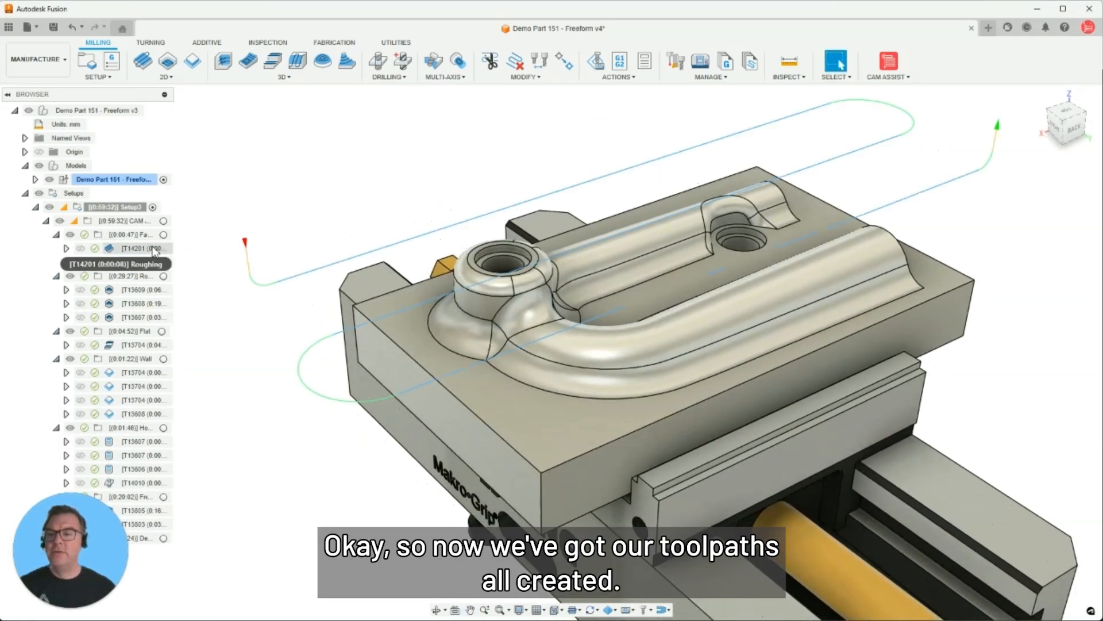
# - Preview the roughing, wall finishing, hole-making and freeform toolpaths under Setup3 in turn
pyautogui.click(136, 290)
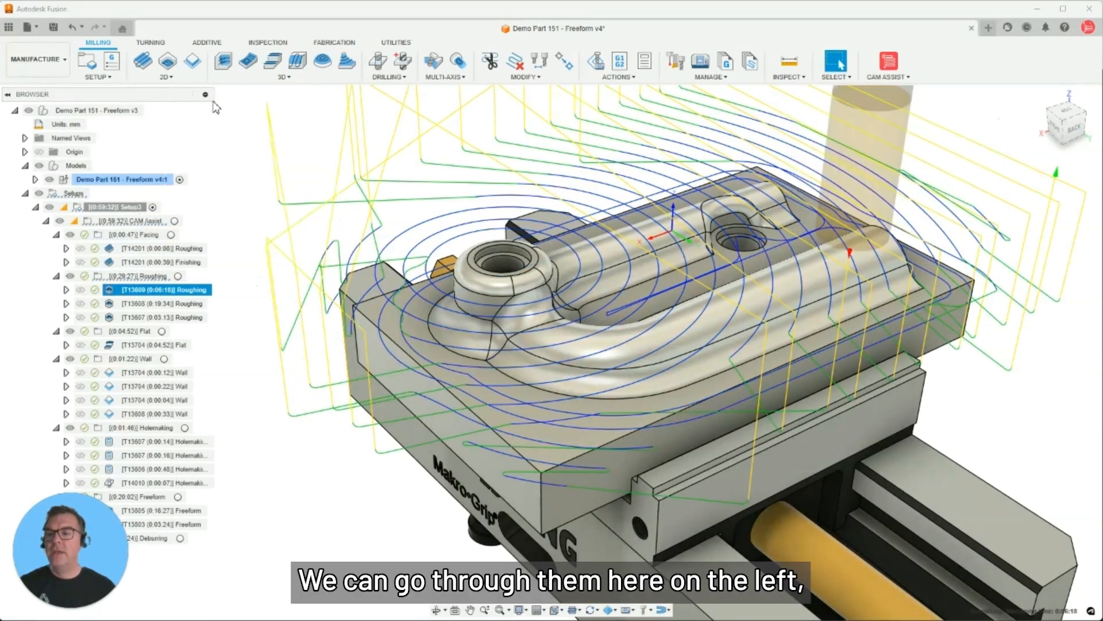
pyautogui.click(162, 318)
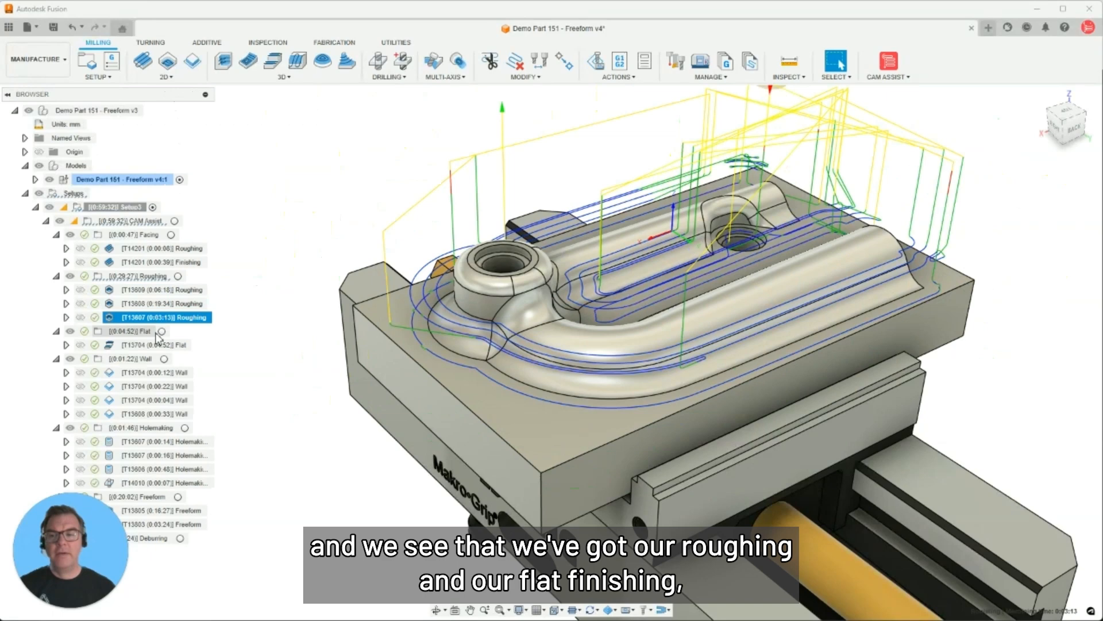
pyautogui.click(155, 371)
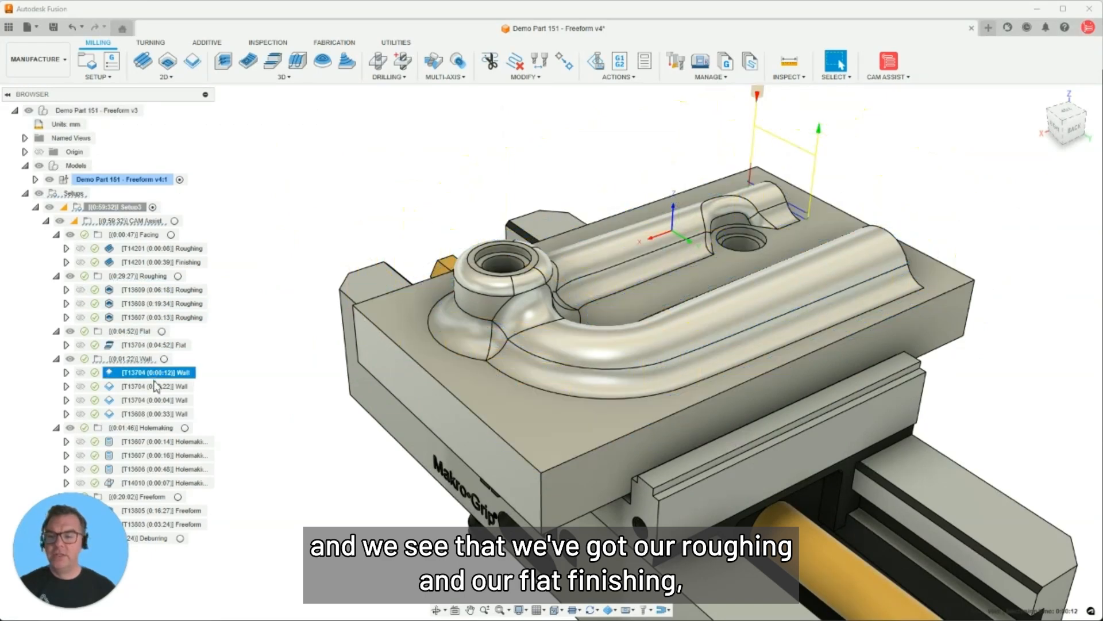
pyautogui.click(157, 413)
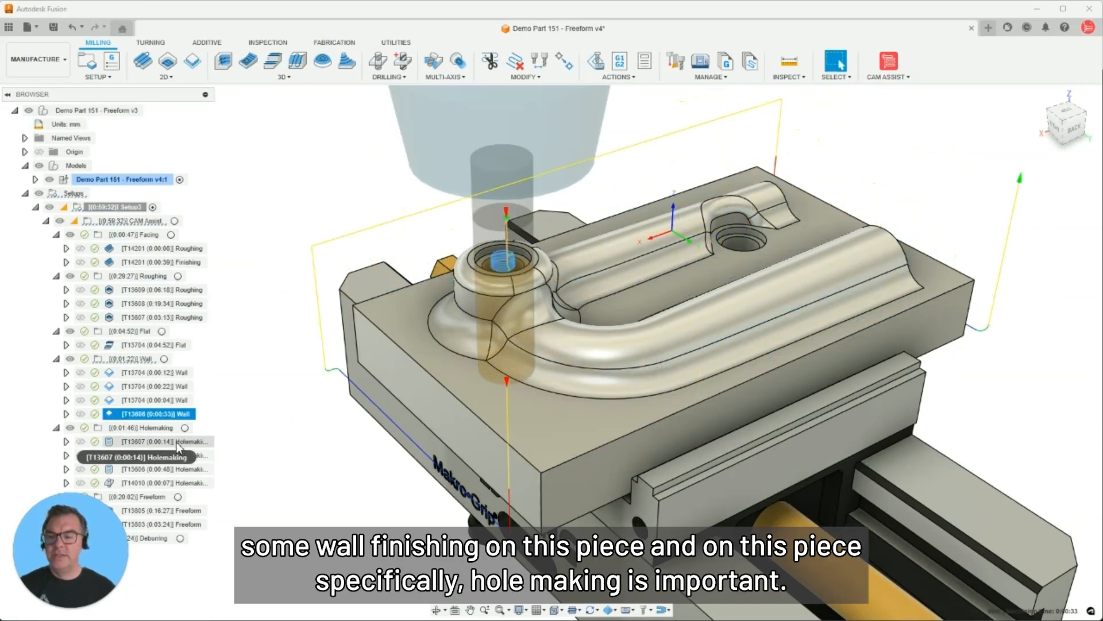
pyautogui.click(167, 442)
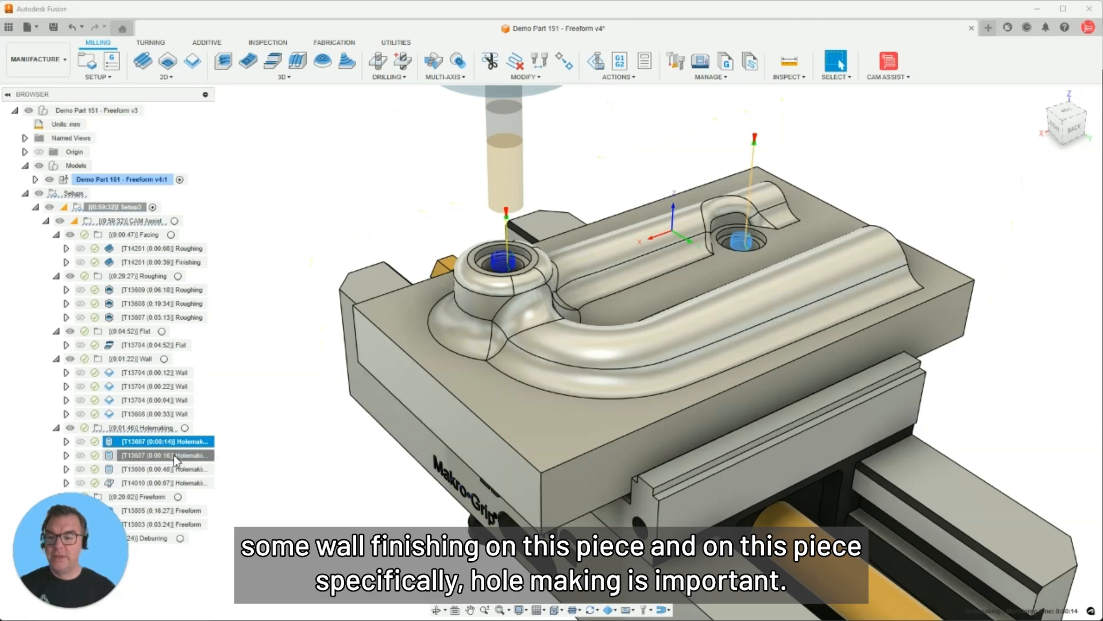
pyautogui.click(162, 509)
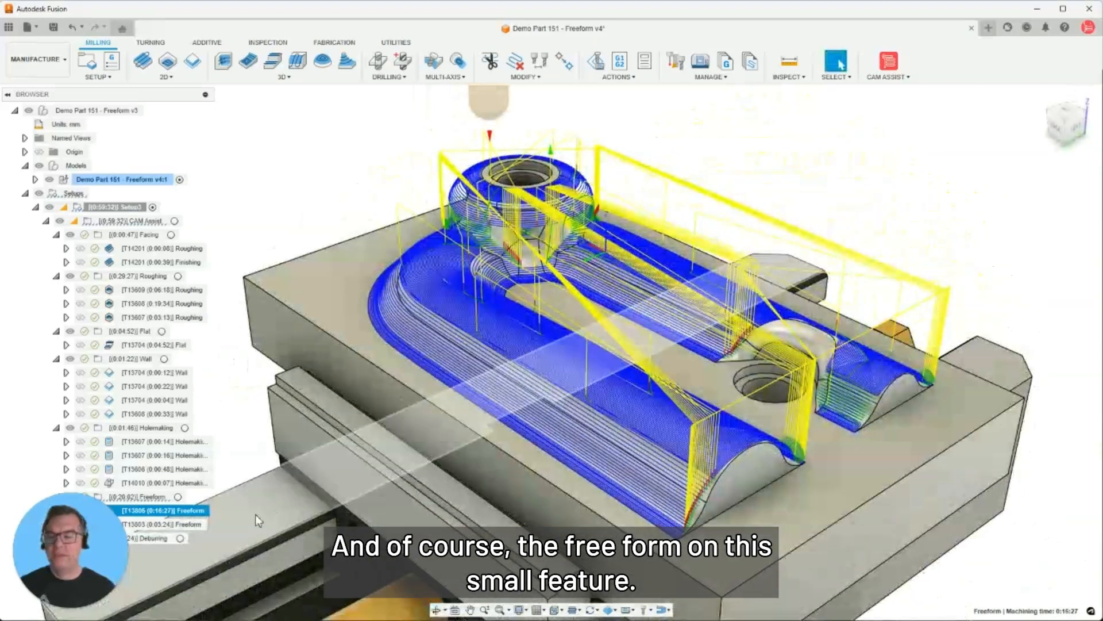
pyautogui.click(162, 524)
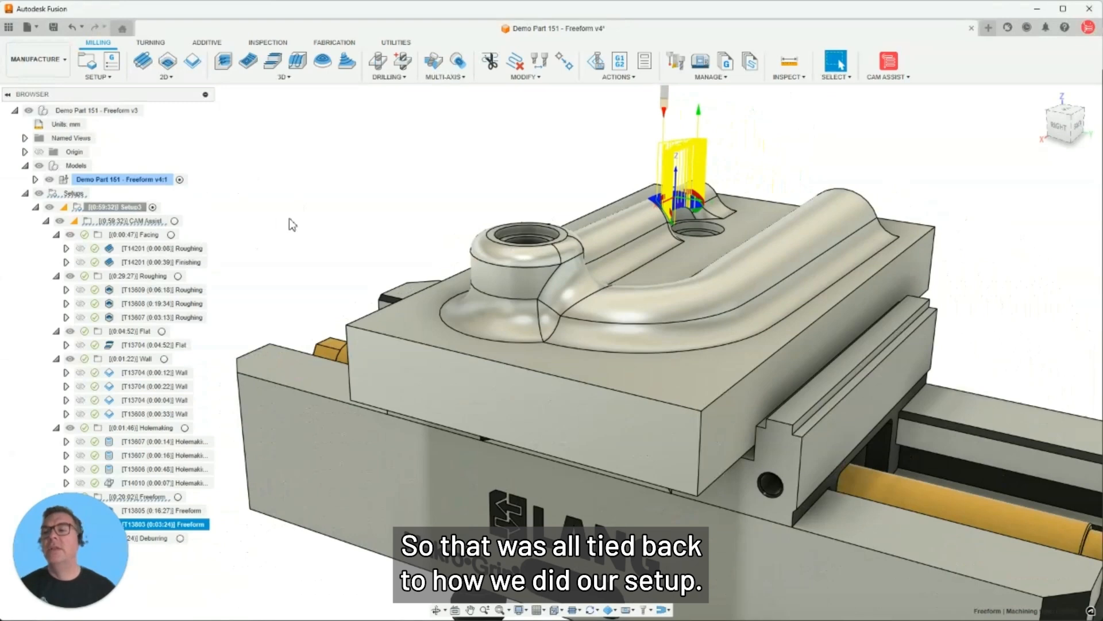
pyautogui.rightClick(113, 205)
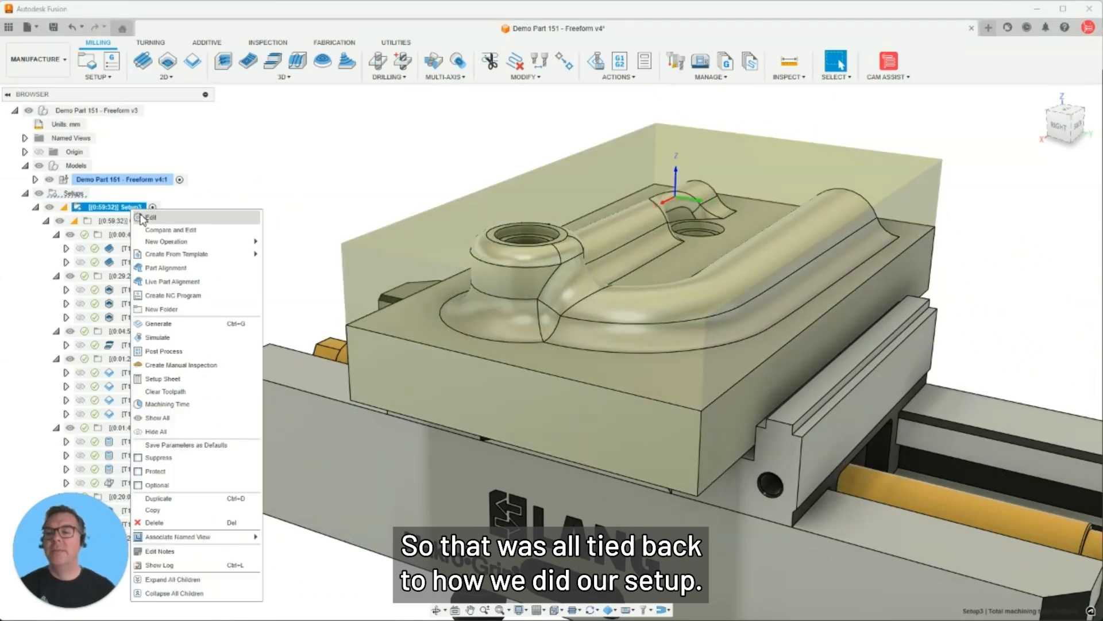
pyautogui.click(151, 218)
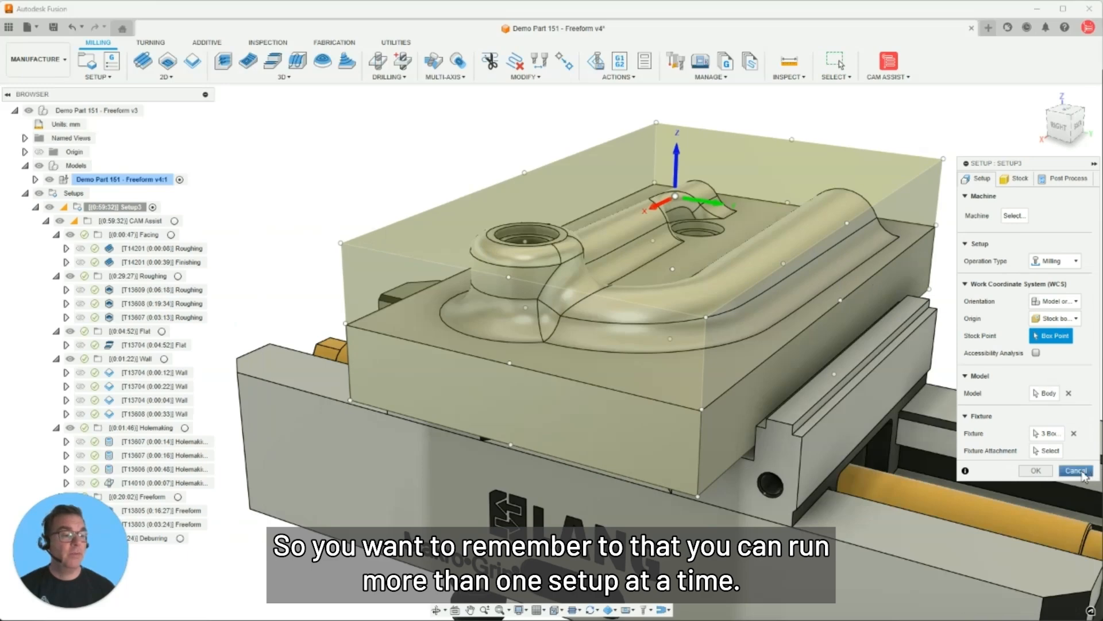
pyautogui.click(1074, 470)
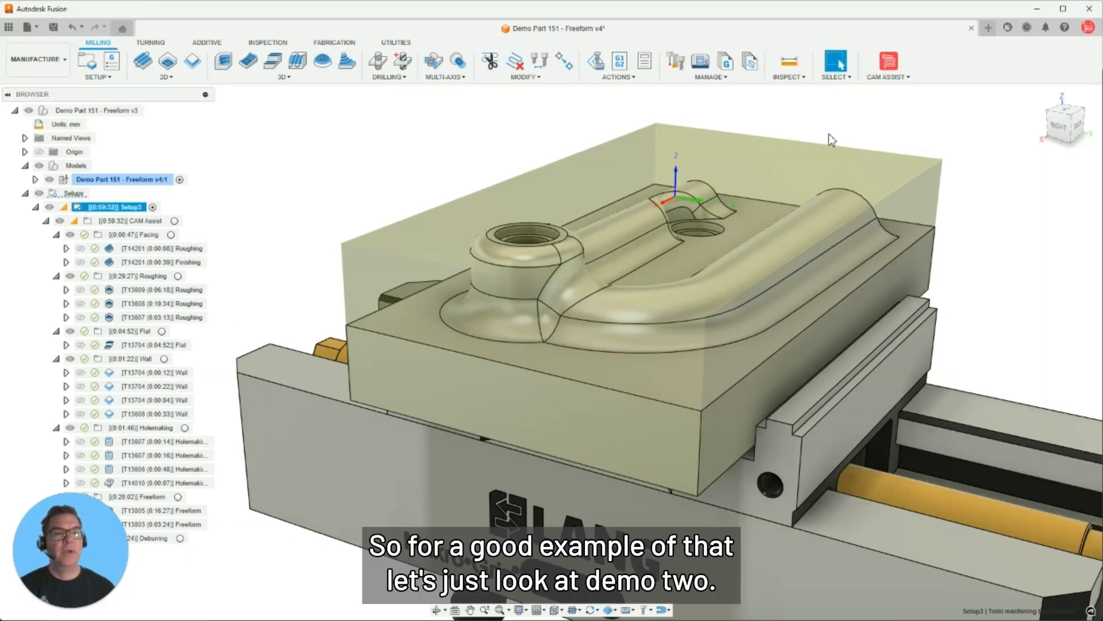
pyautogui.moveTo(879, 83)
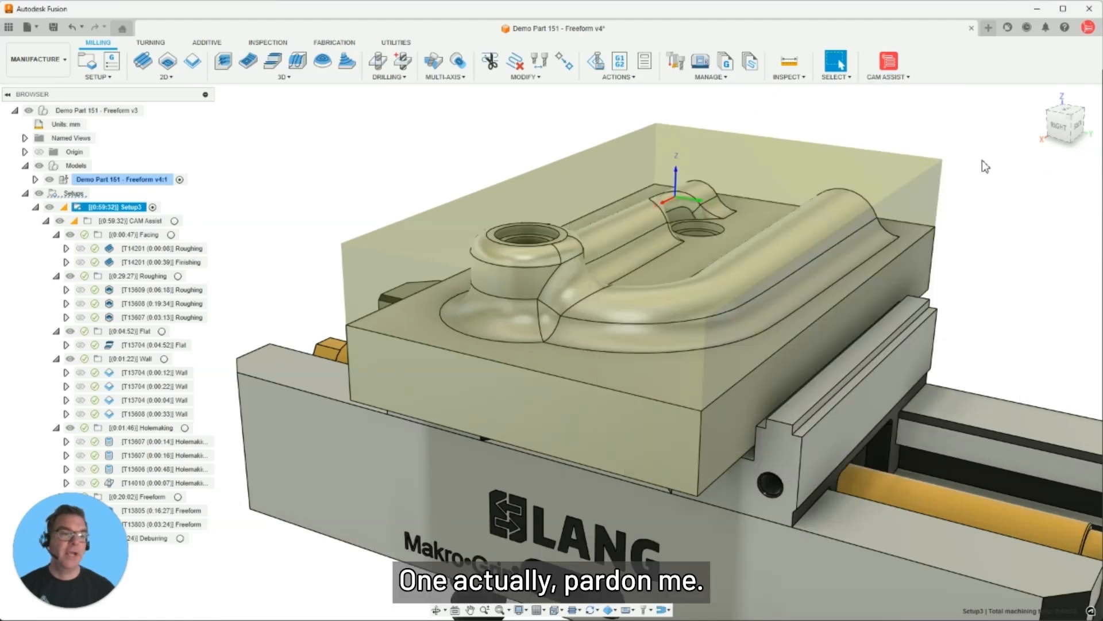
# - Switch to the Demo 1 document and review Setup1's WCS definition, closing it unchanged
pyautogui.click(764, 27)
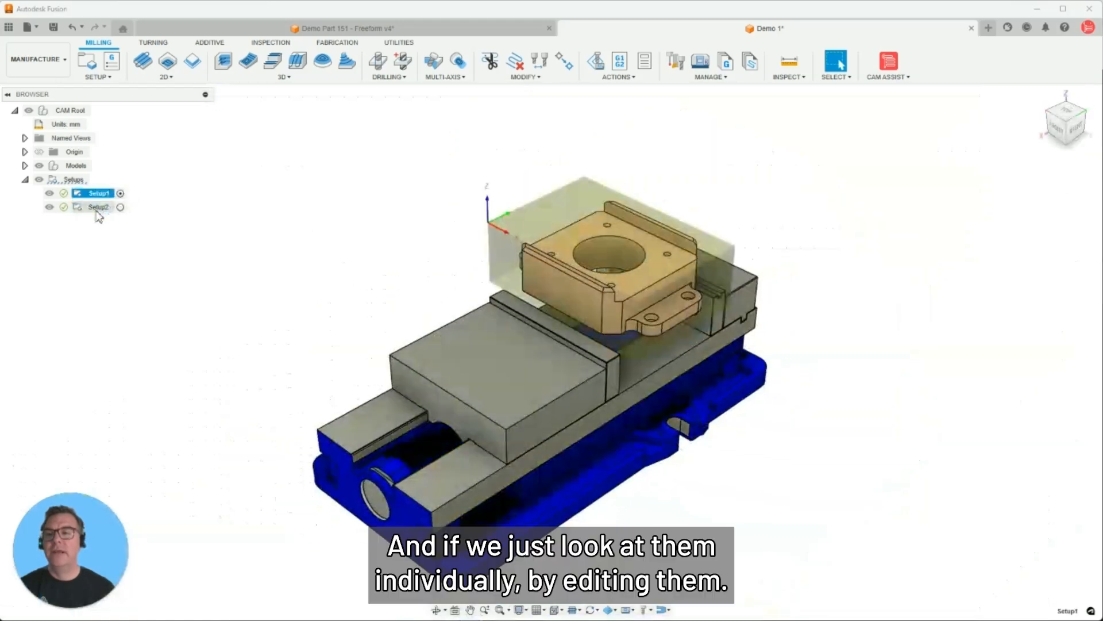
pyautogui.rightClick(92, 193)
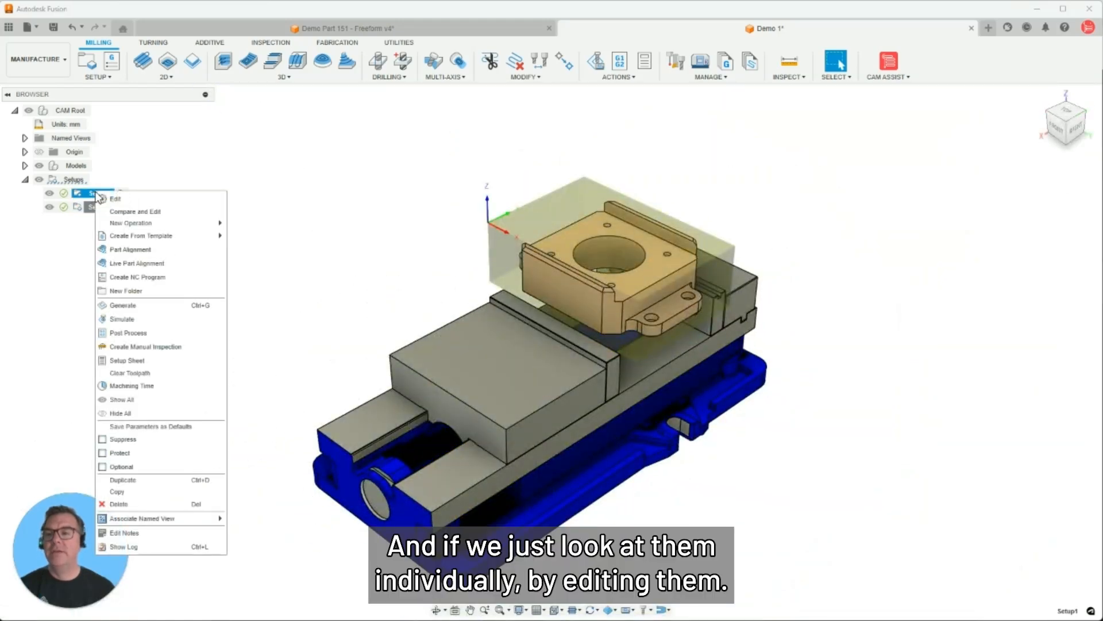
pyautogui.click(115, 198)
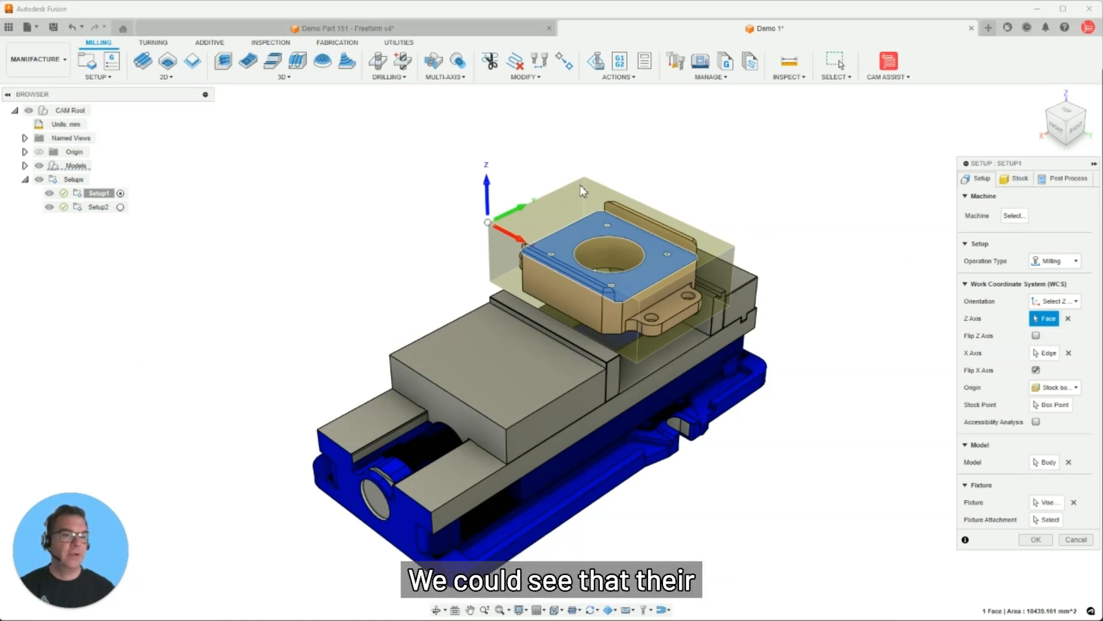
pyautogui.moveTo(121, 207)
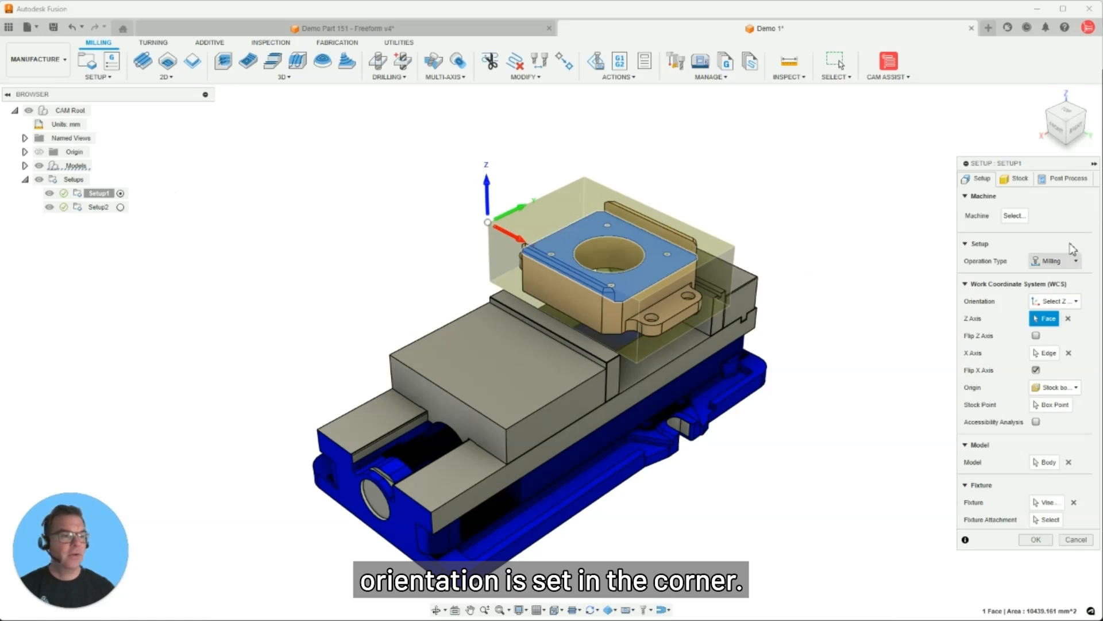
pyautogui.moveTo(1045, 293)
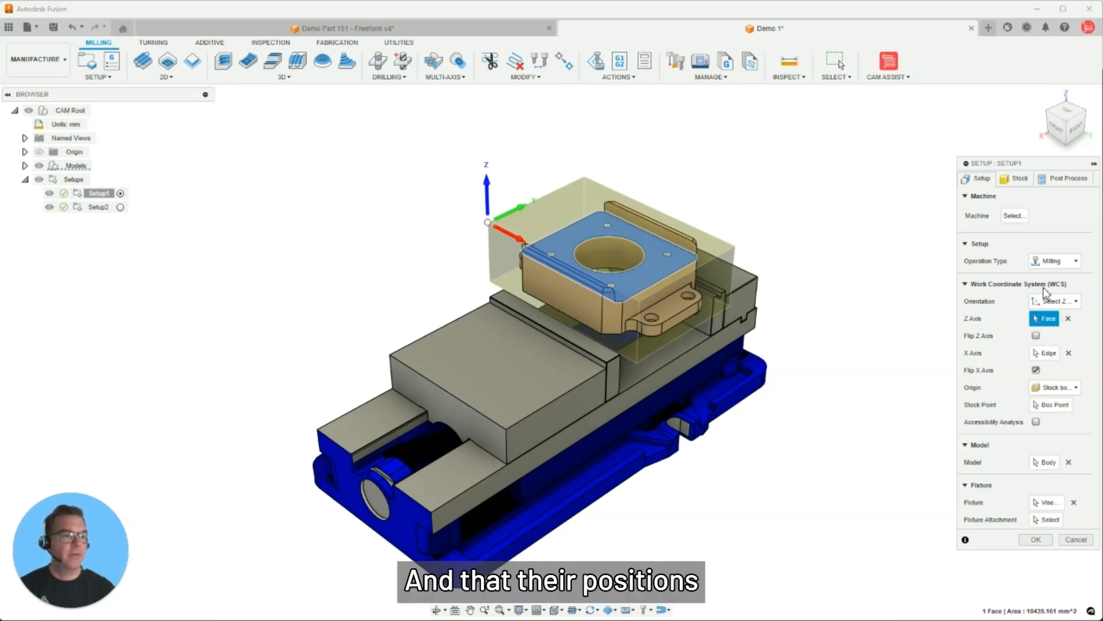
pyautogui.moveTo(1049, 338)
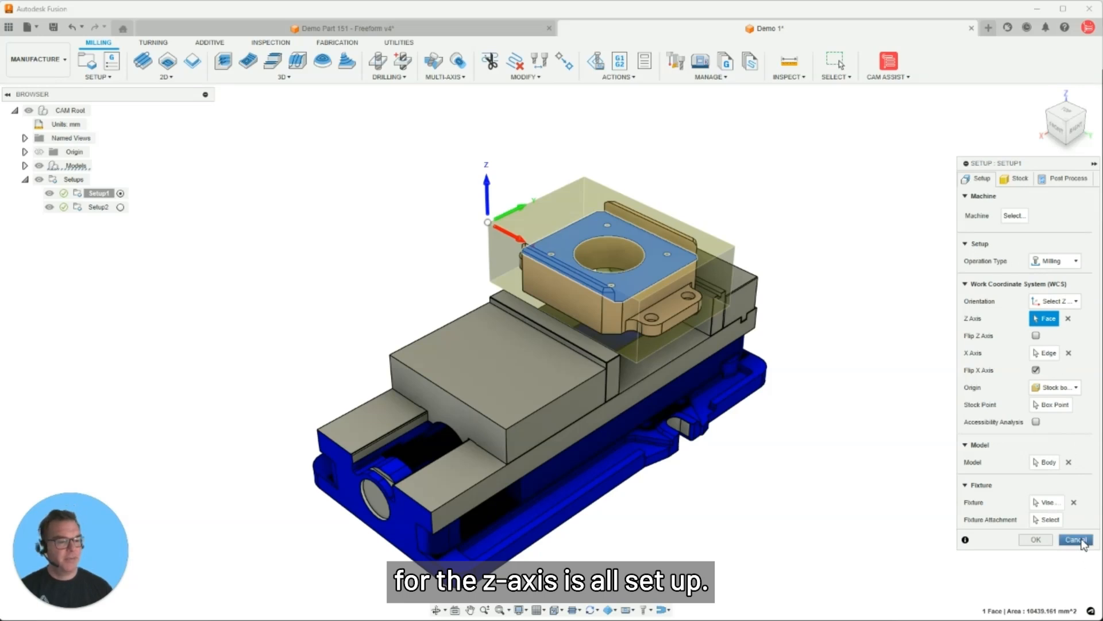
pyautogui.click(1075, 541)
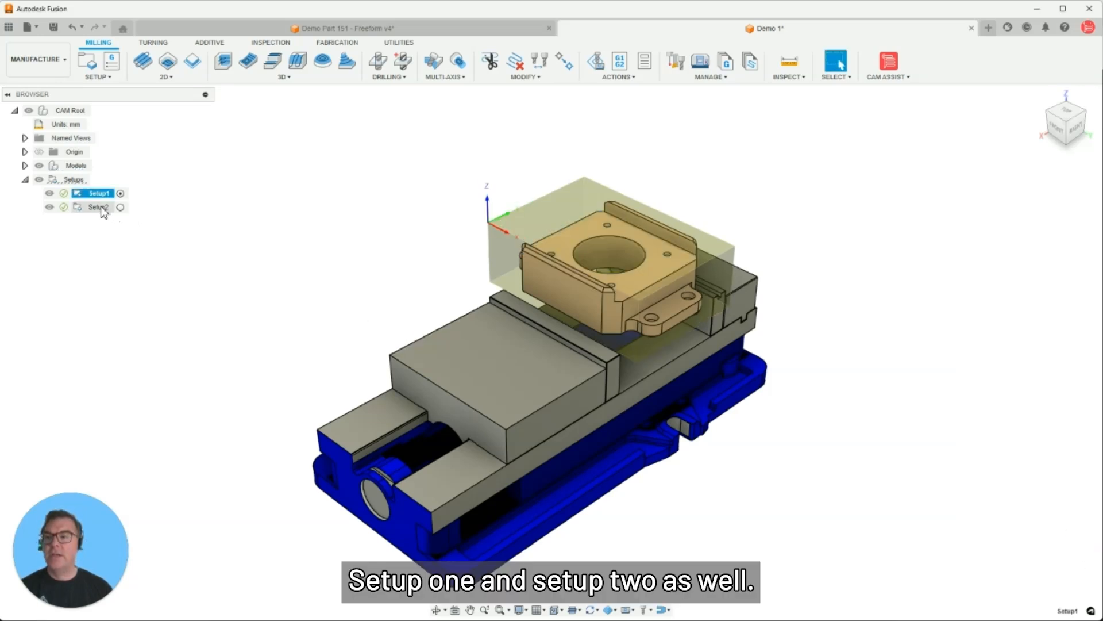
# - Activate Setup2 to flip the part, review its definition and close it unchanged
pyautogui.doubleClick(99, 206)
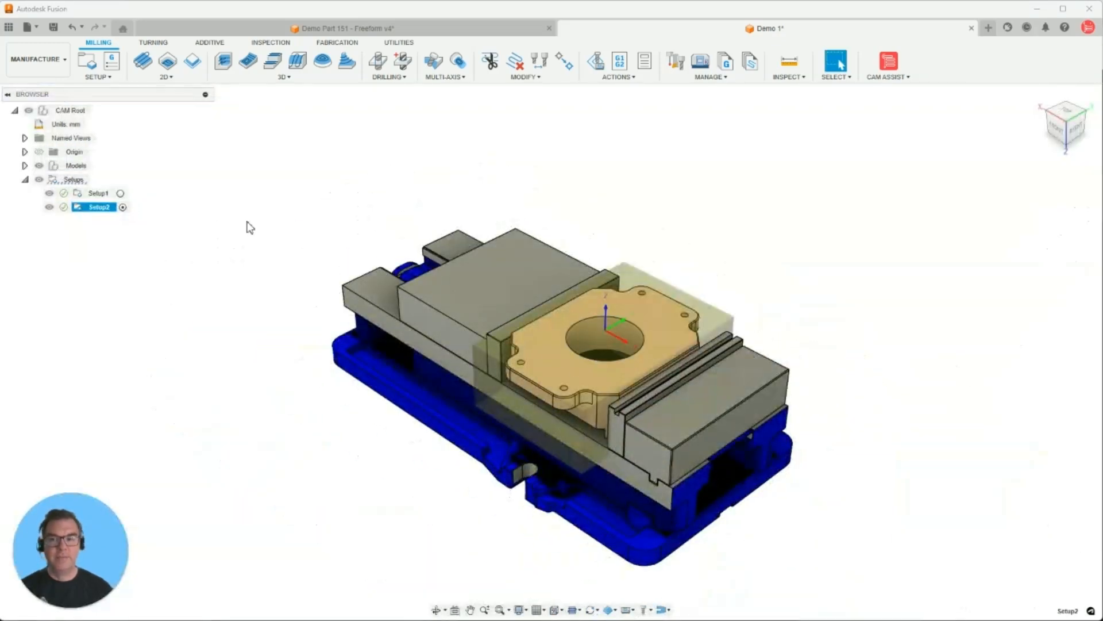
pyautogui.rightClick(99, 206)
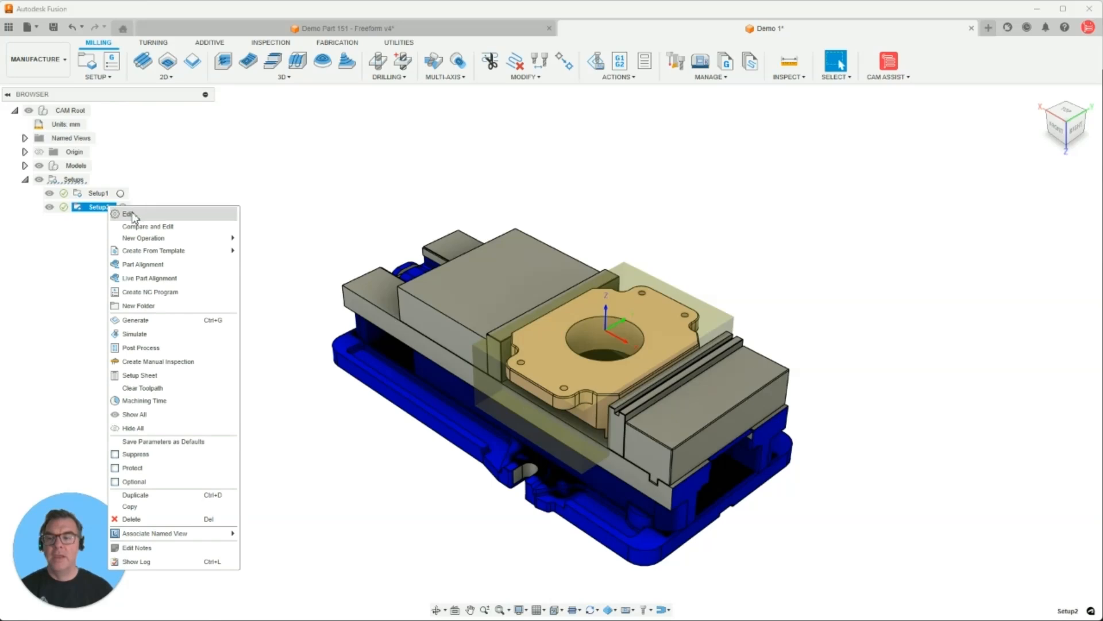
pyautogui.click(127, 214)
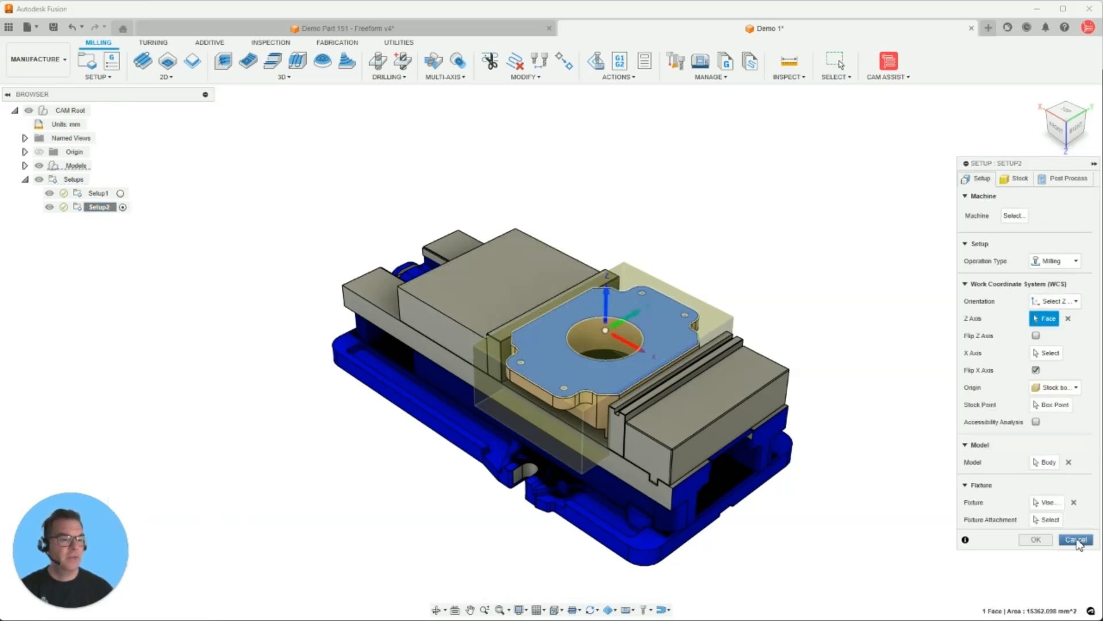
pyautogui.click(1075, 539)
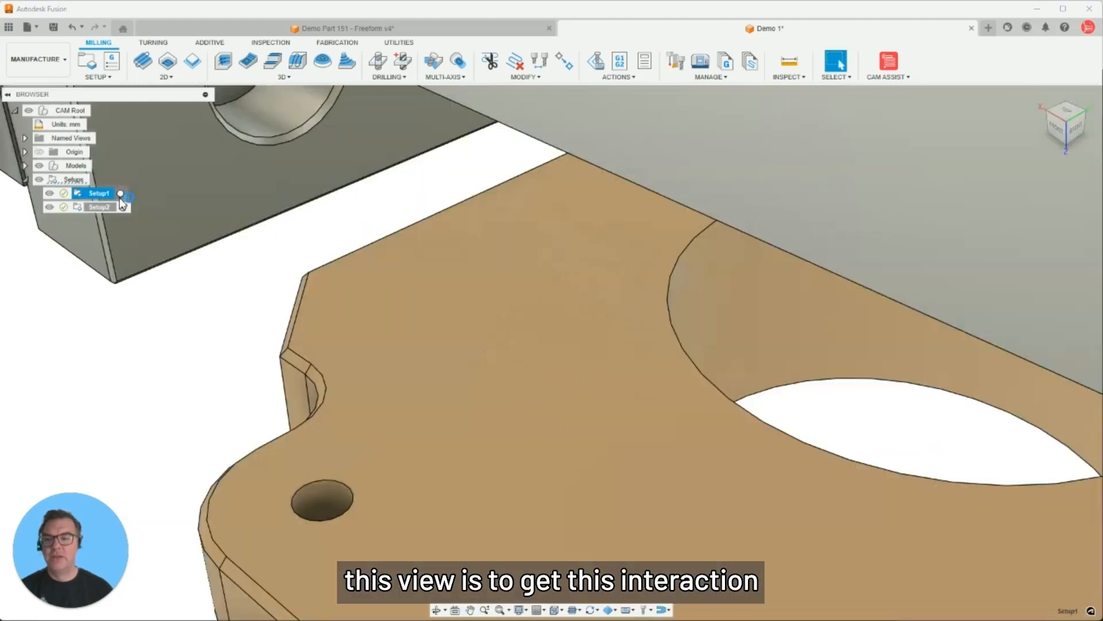
pyautogui.click(98, 206)
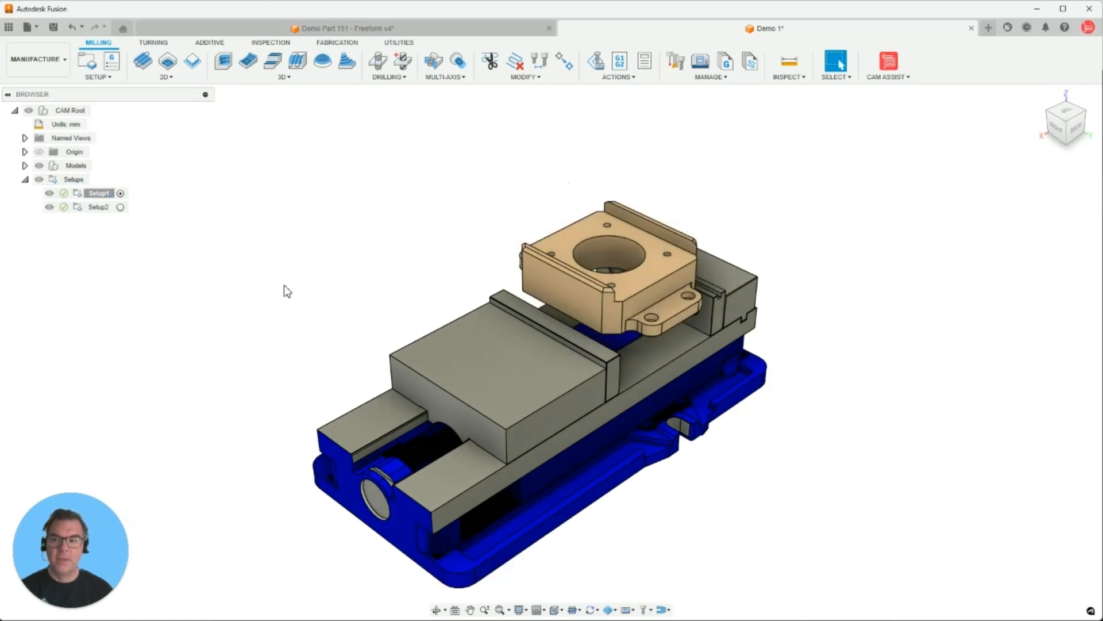
pyautogui.click(99, 206)
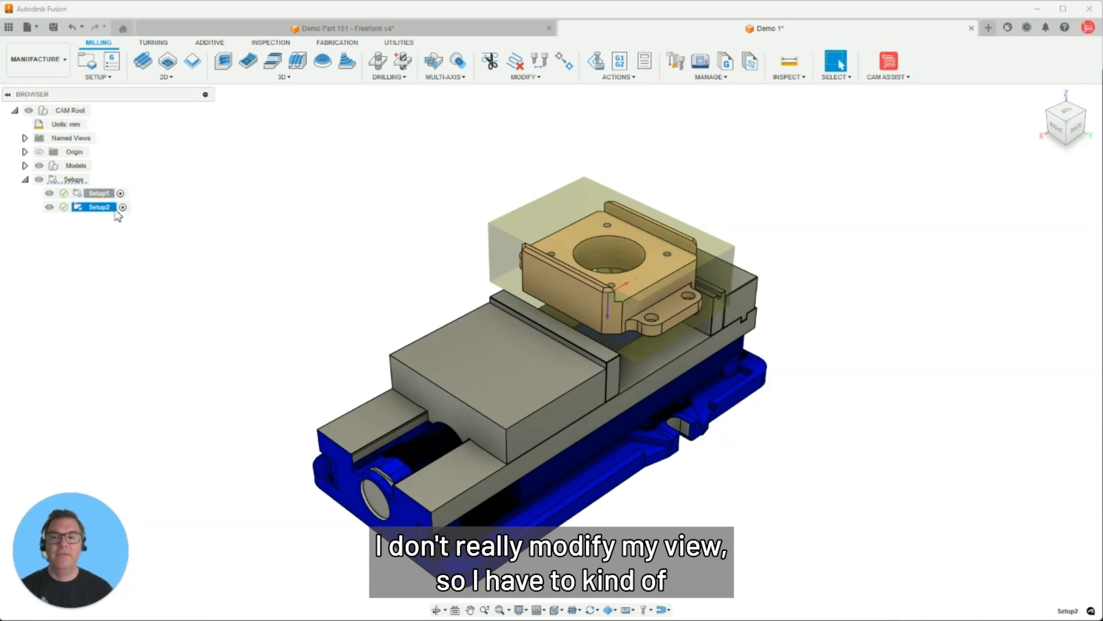
pyautogui.click(99, 193)
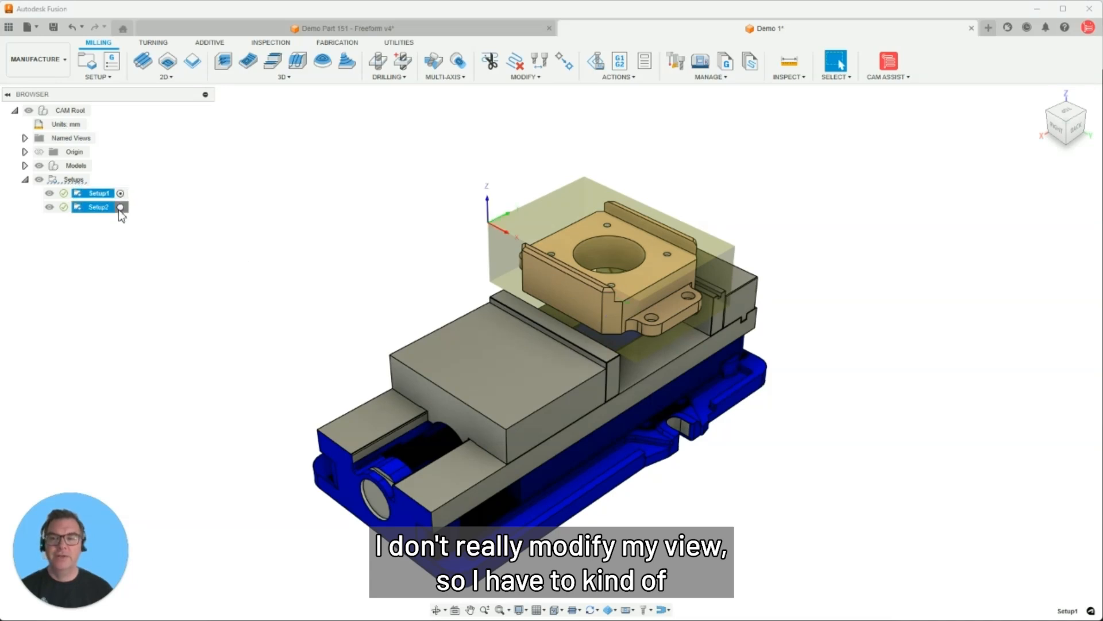
pyautogui.click(99, 207)
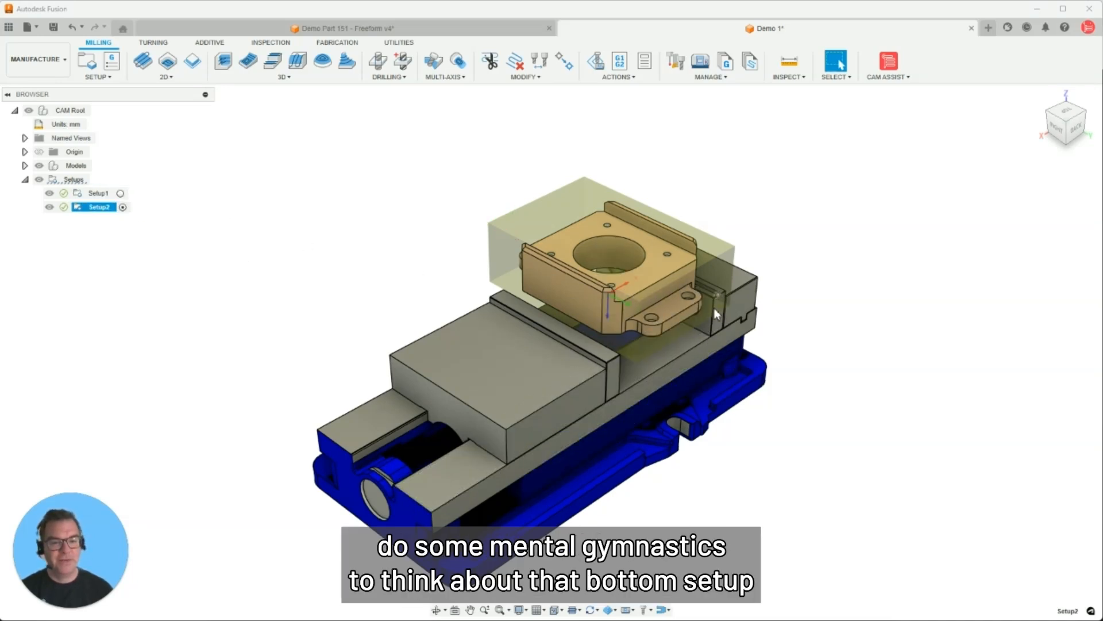
pyautogui.click(121, 193)
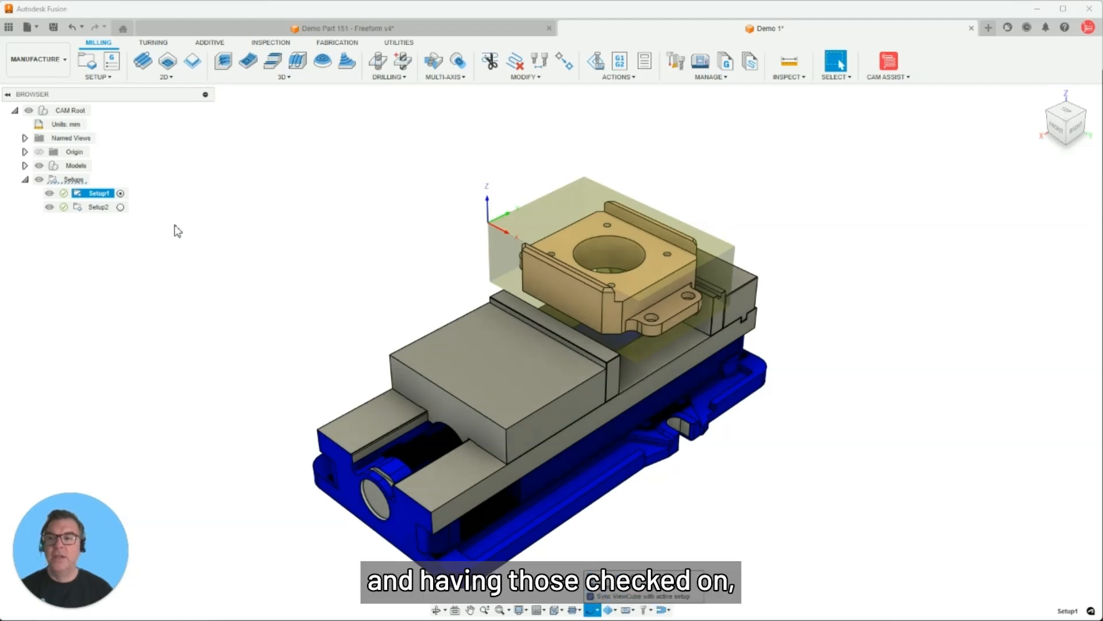
pyautogui.click(99, 206)
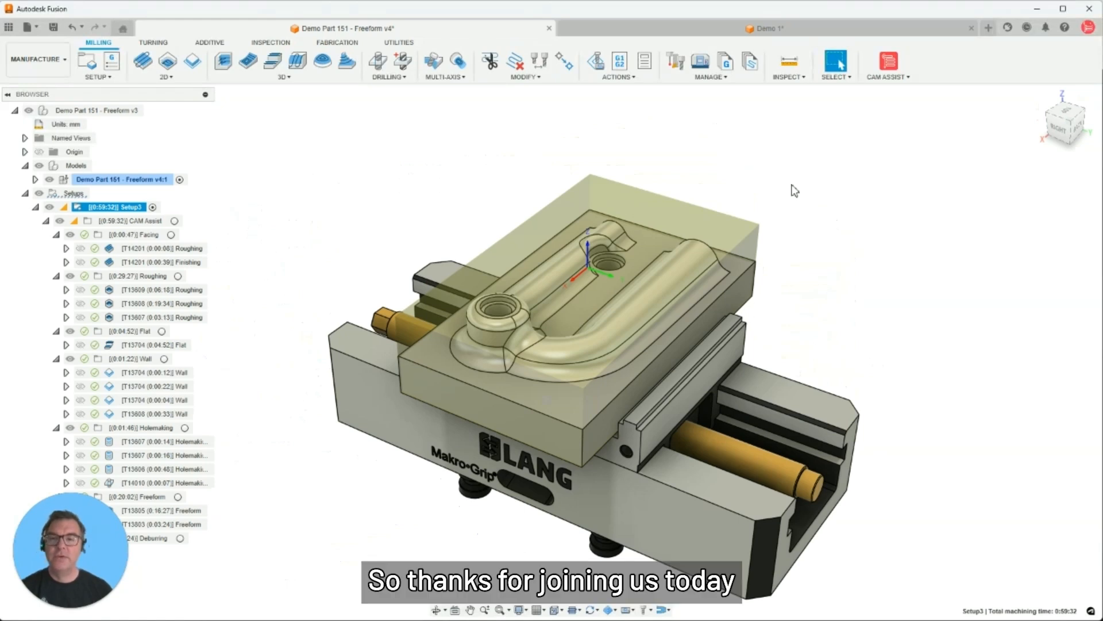
pyautogui.moveTo(693, 215)
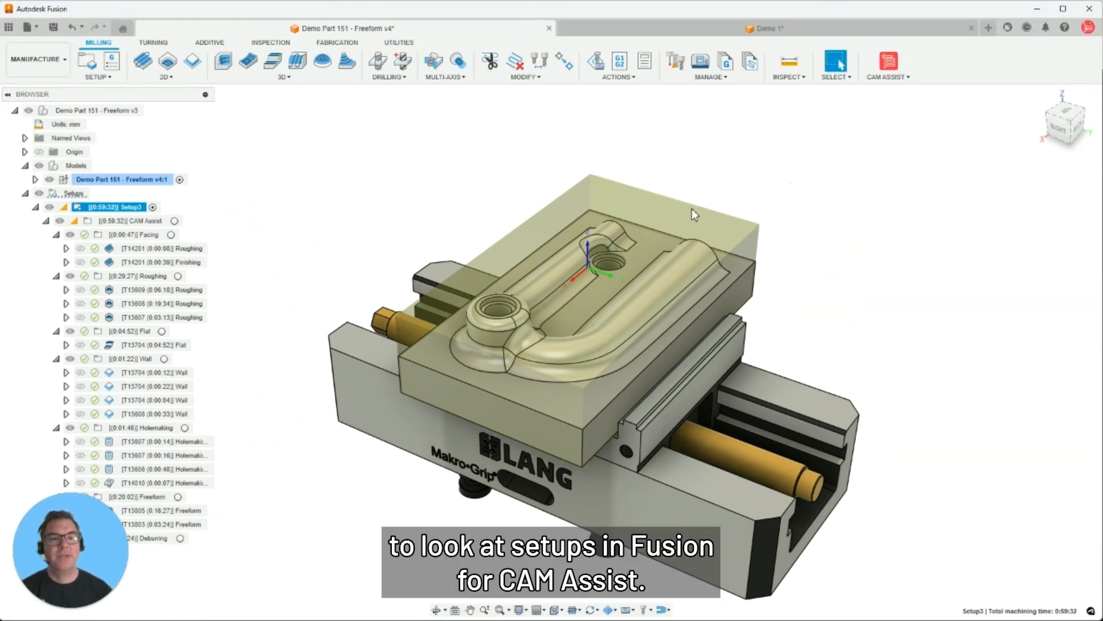
pyautogui.moveTo(537, 185)
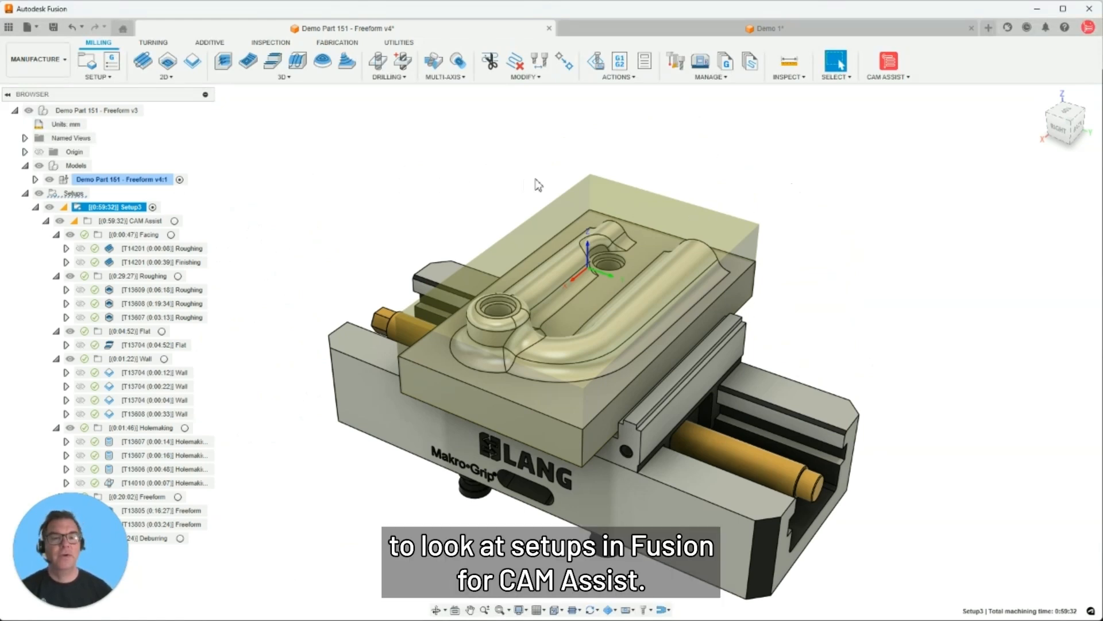
pyautogui.moveTo(701, 195)
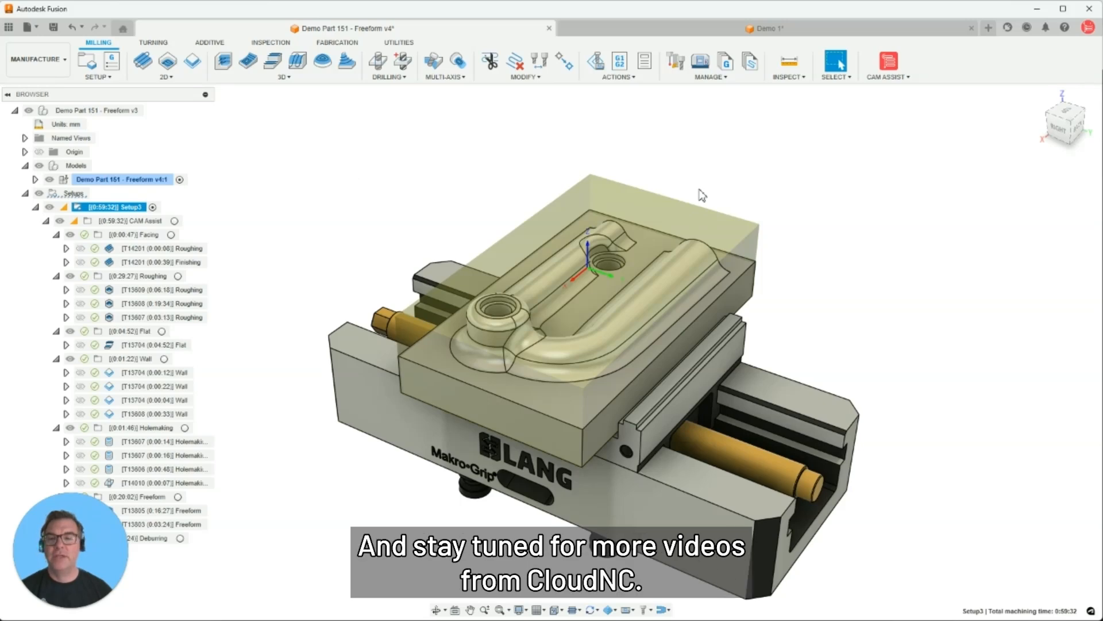